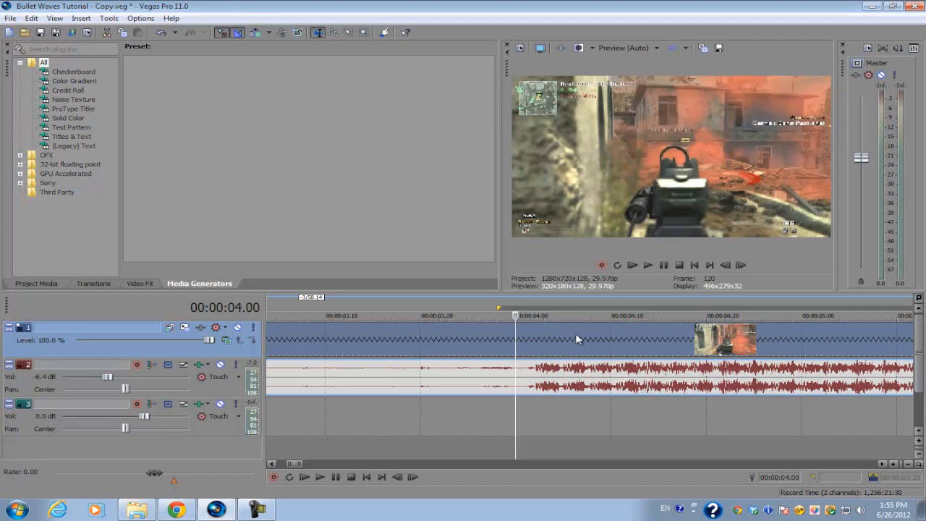
mouse_move(553, 343)
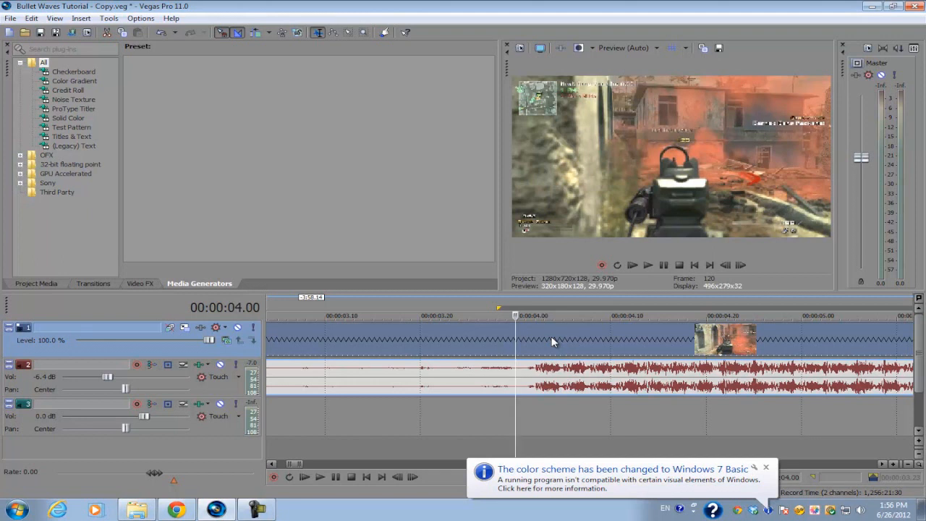
mouse_move(533, 343)
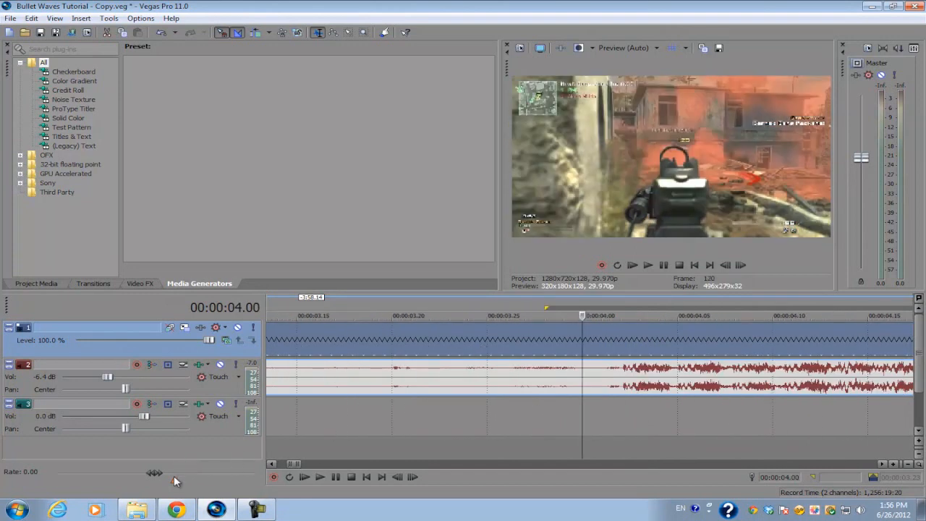
mouse_move(180, 484)
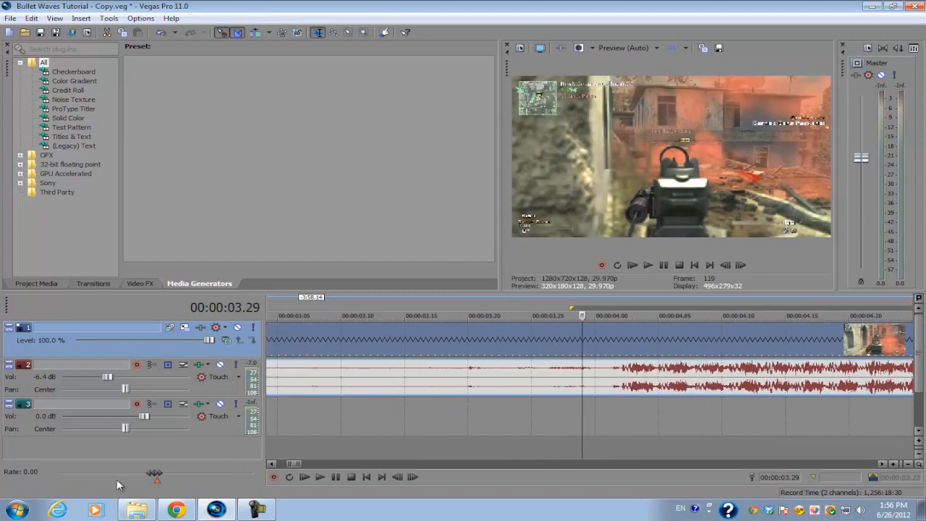
Insert an empty video track above the gameplay clip
click(321, 477)
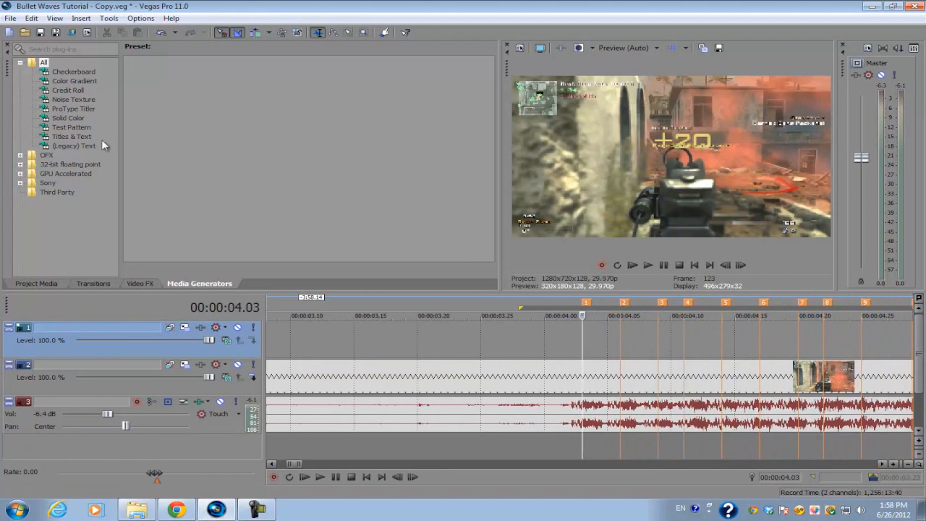
Place a White solid-color event on the top track and lower its alpha to zero
click(67, 117)
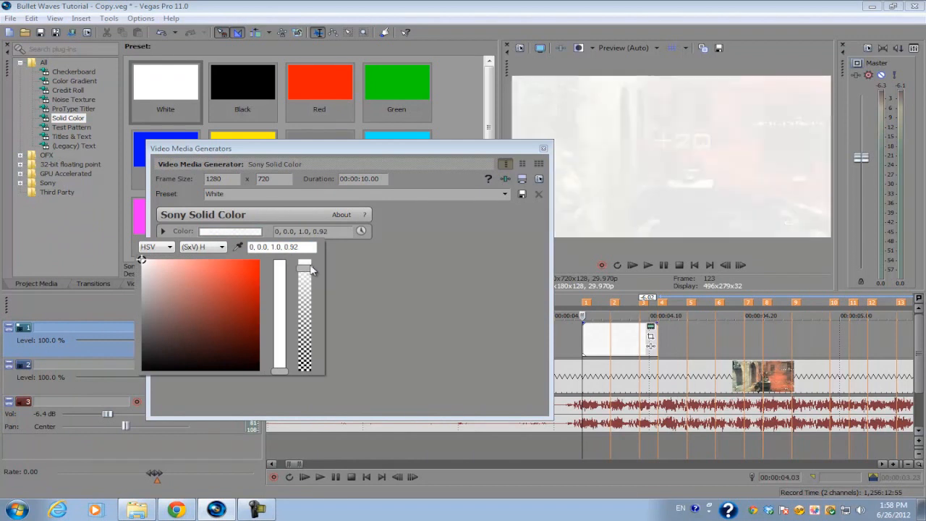
drag(303, 271, 304, 355)
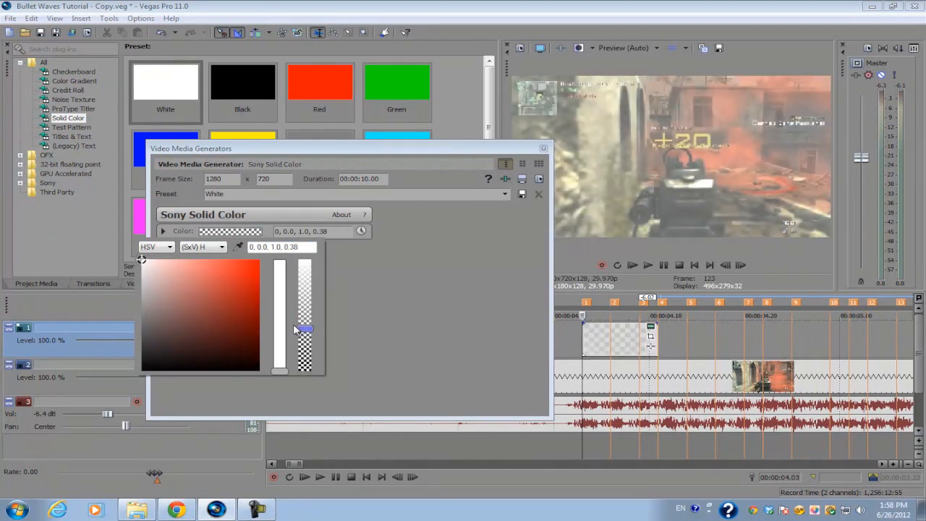
drag(304, 329, 304, 369)
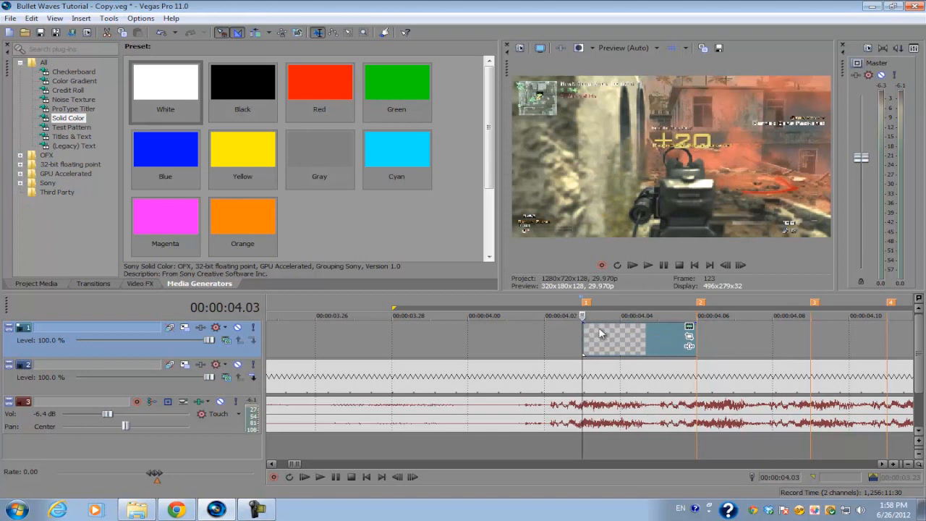
mouse_move(581, 323)
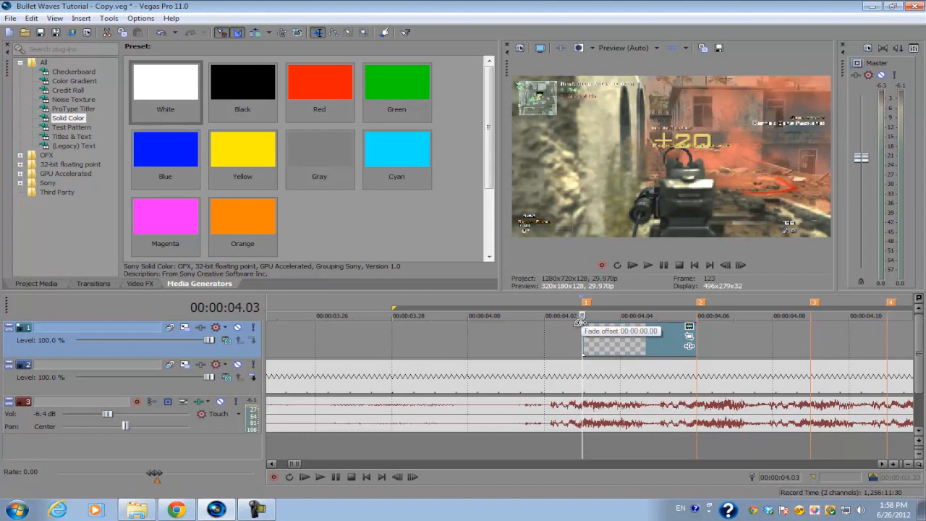
Give the event a two-frame fade-in using the Iris 'Circle, Out, White Border' transition
drag(584, 323, 658, 324)
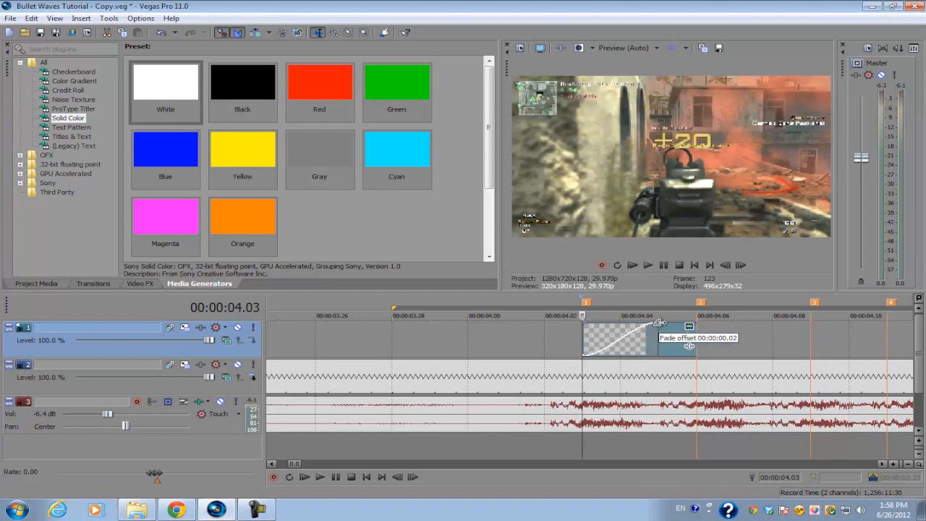
click(140, 283)
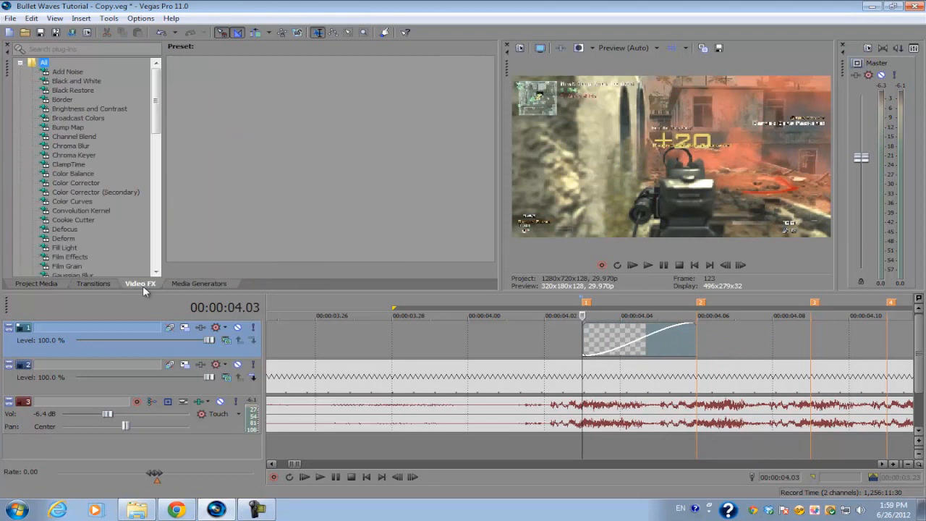
click(93, 283)
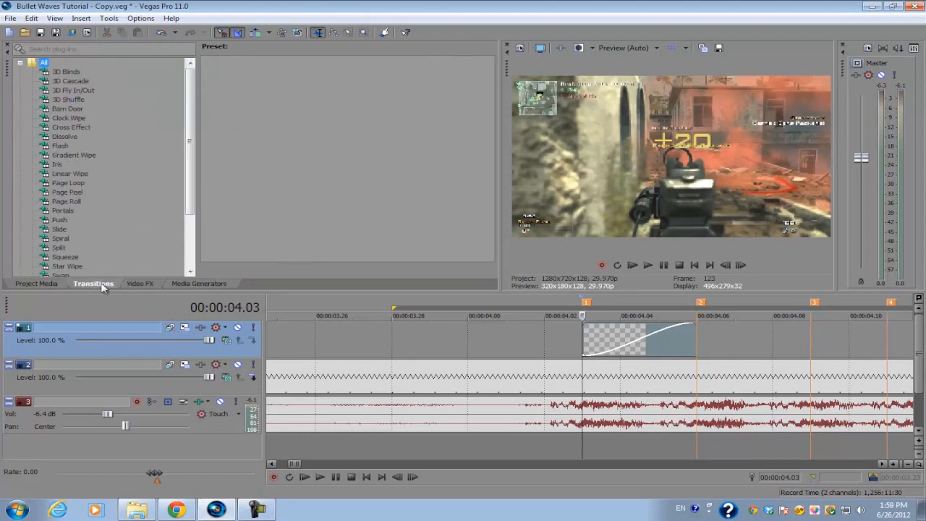
click(57, 164)
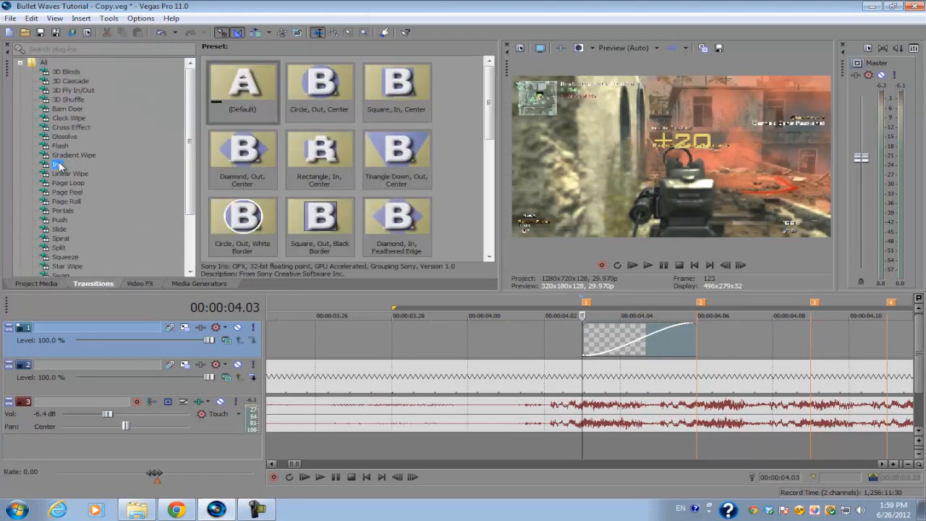
click(243, 220)
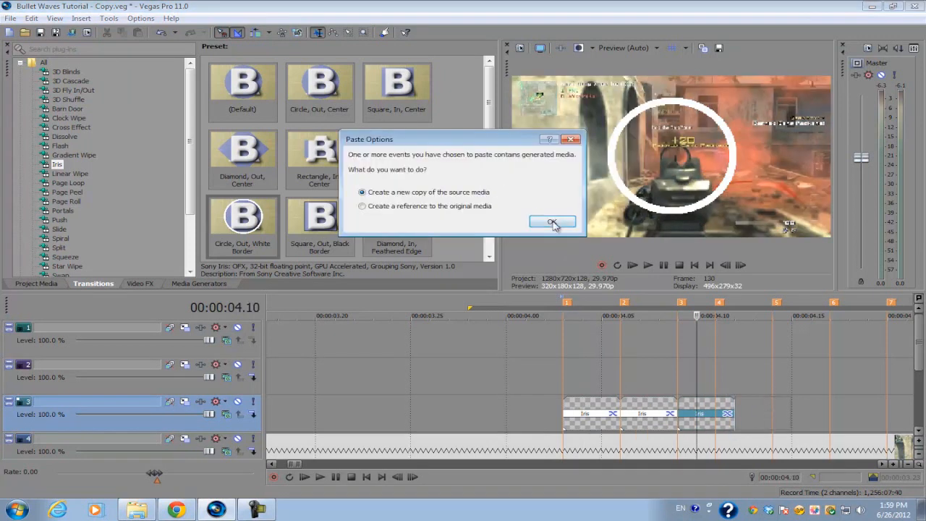
Paste iris event copies at the markers, confirming 'Create a new copy of the source media' each time
click(553, 222)
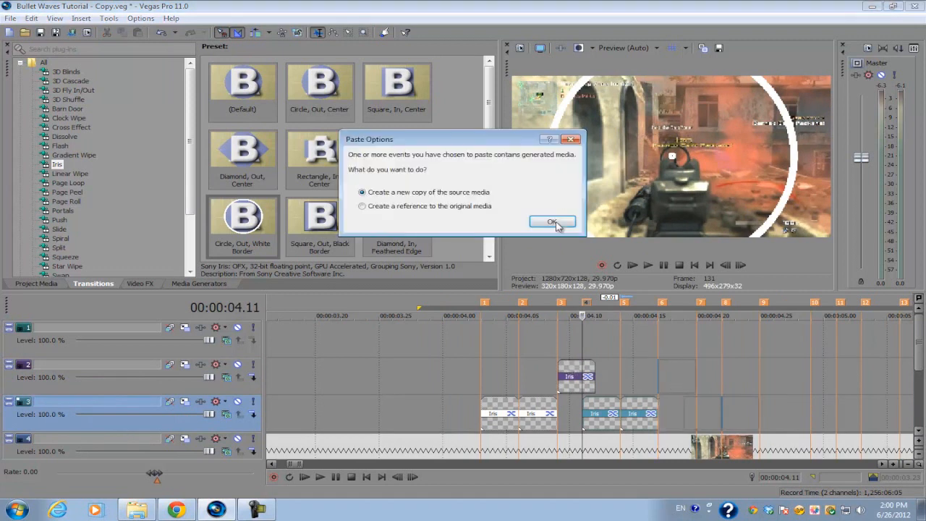
click(552, 221)
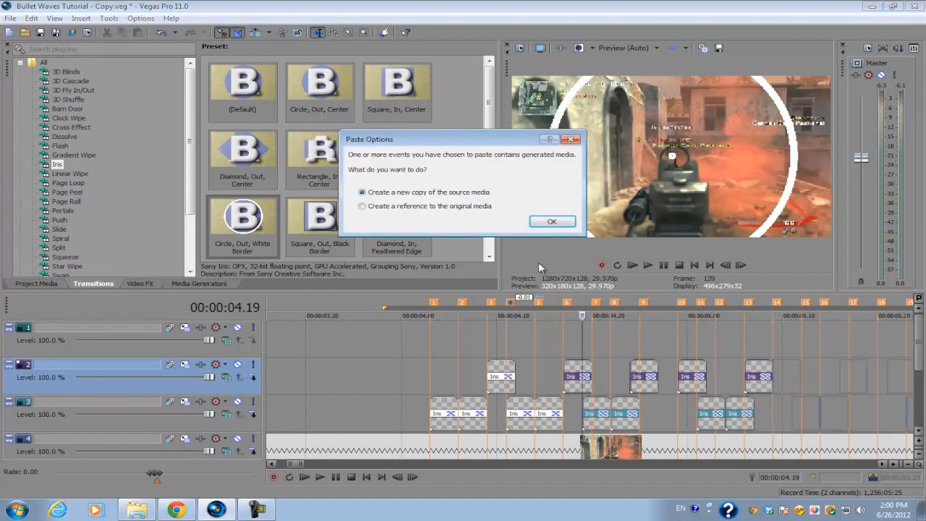
click(551, 221)
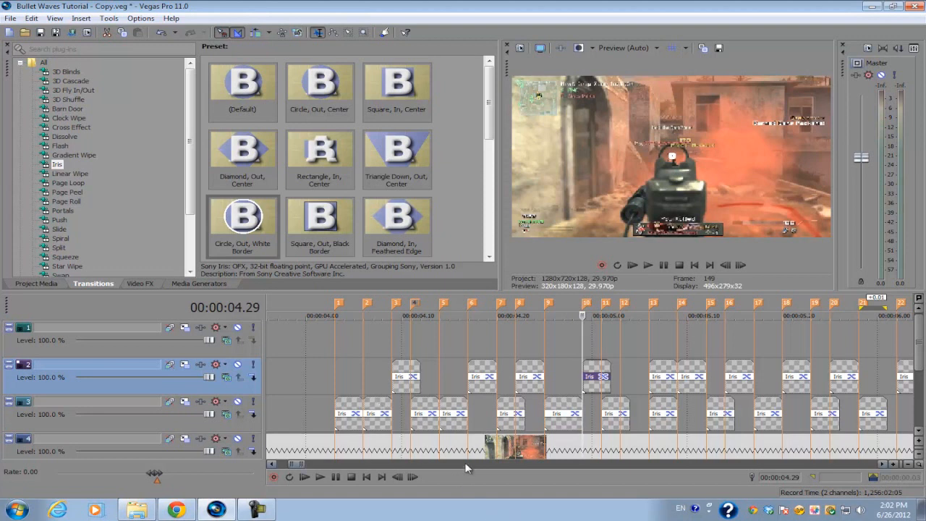
Return to the first rings and step forward frame by frame to check them
click(344, 316)
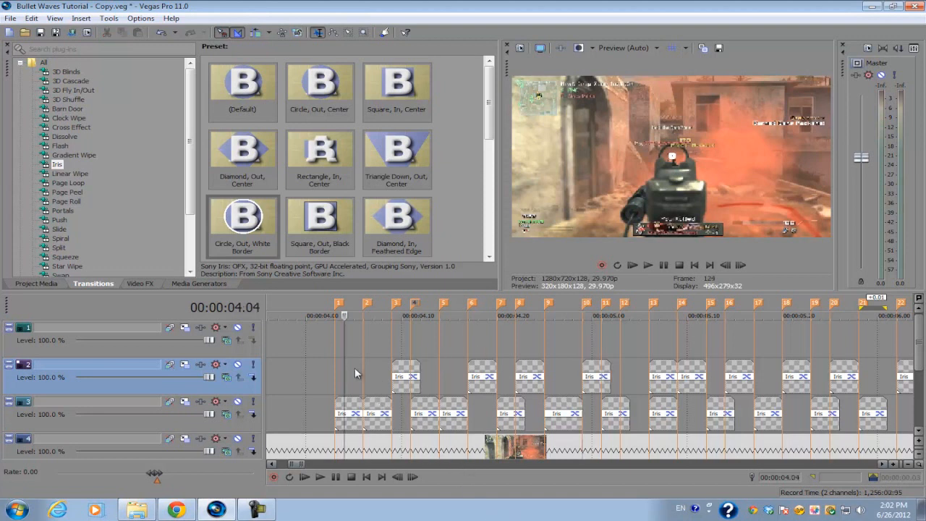
click(741, 265)
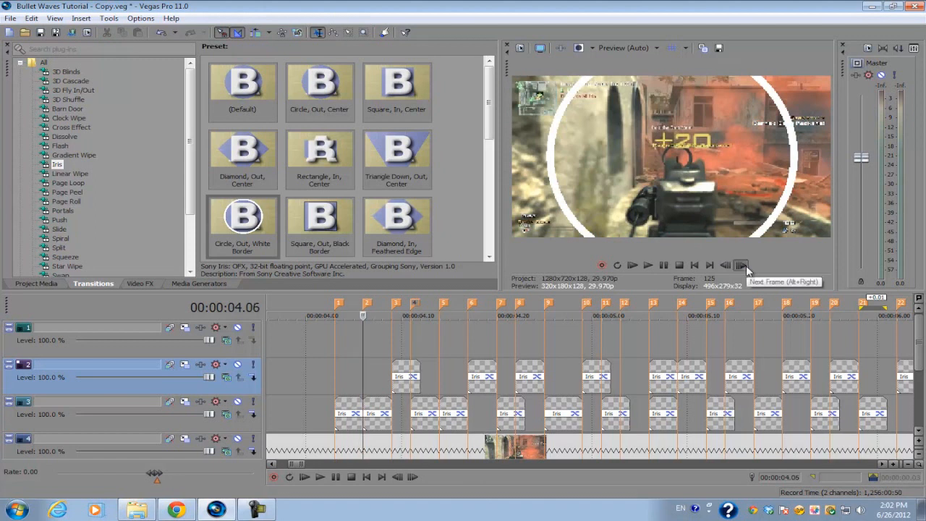
click(739, 265)
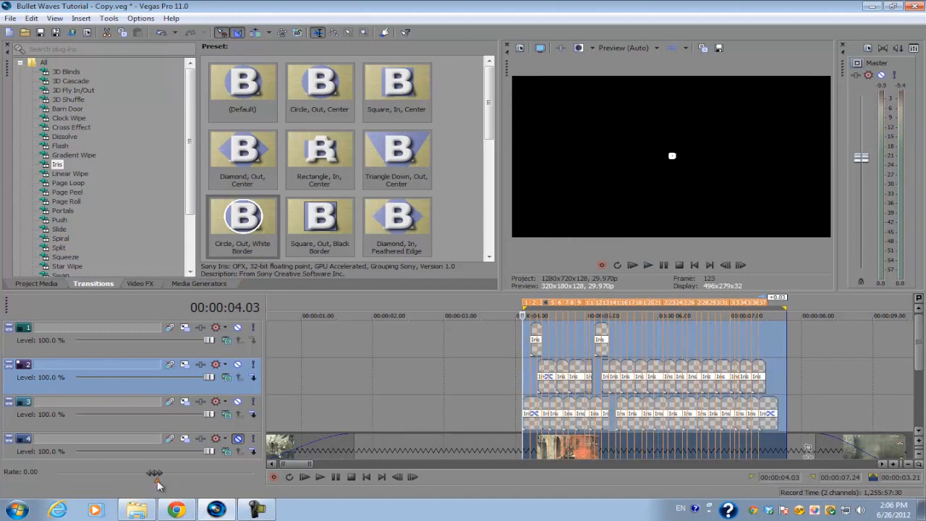
click(154, 471)
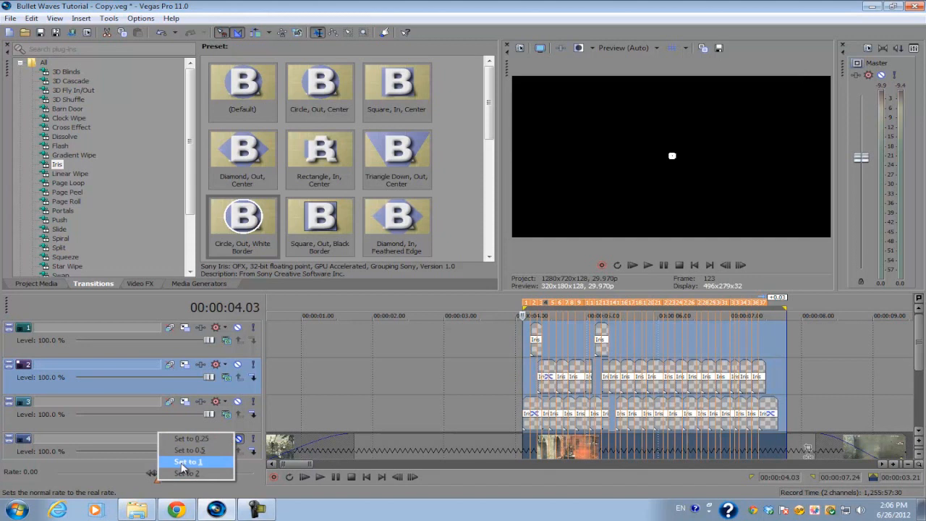
click(187, 461)
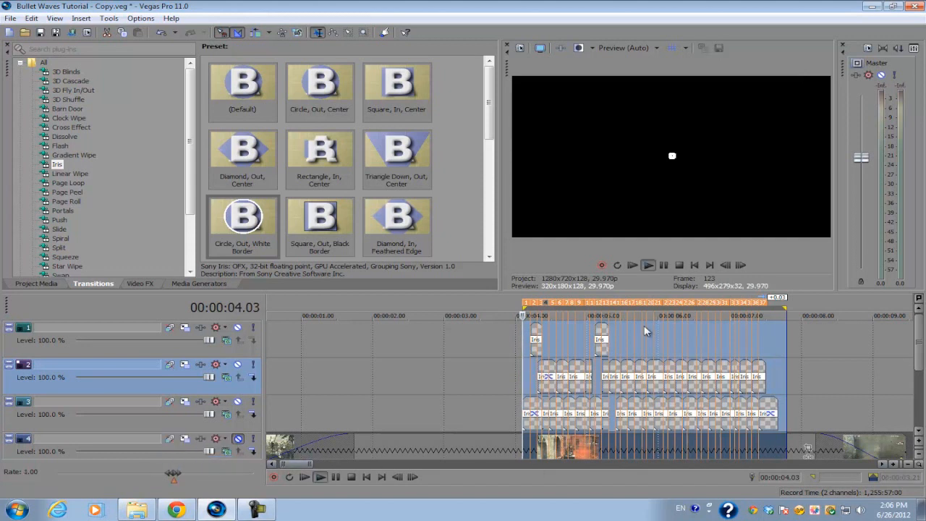
click(647, 265)
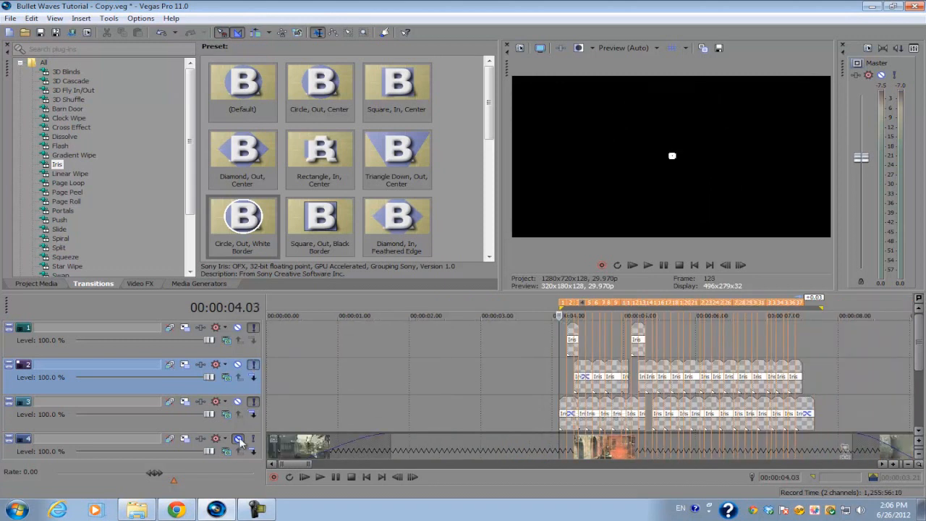
click(741, 265)
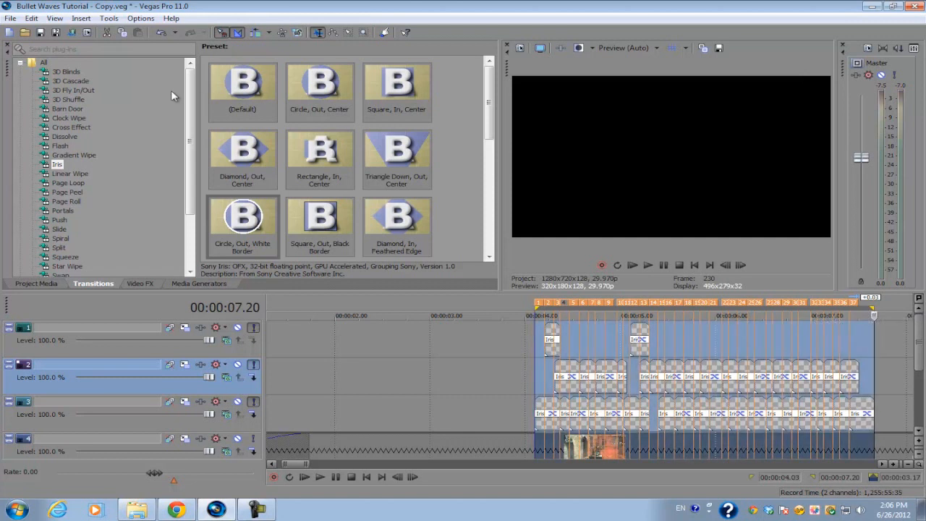
click(11, 19)
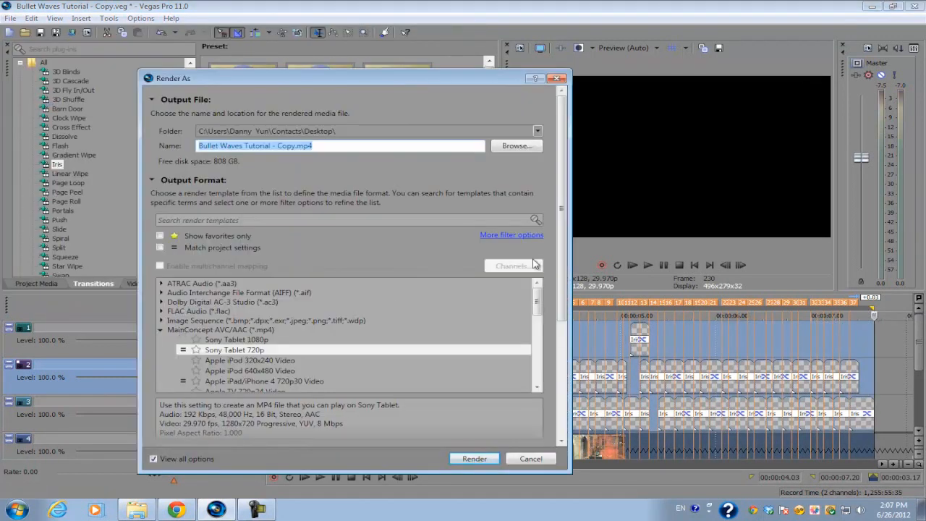
Set the template's Encode mode to 'Render using CPU only' and confirm the custom settings
scroll(down, 3)
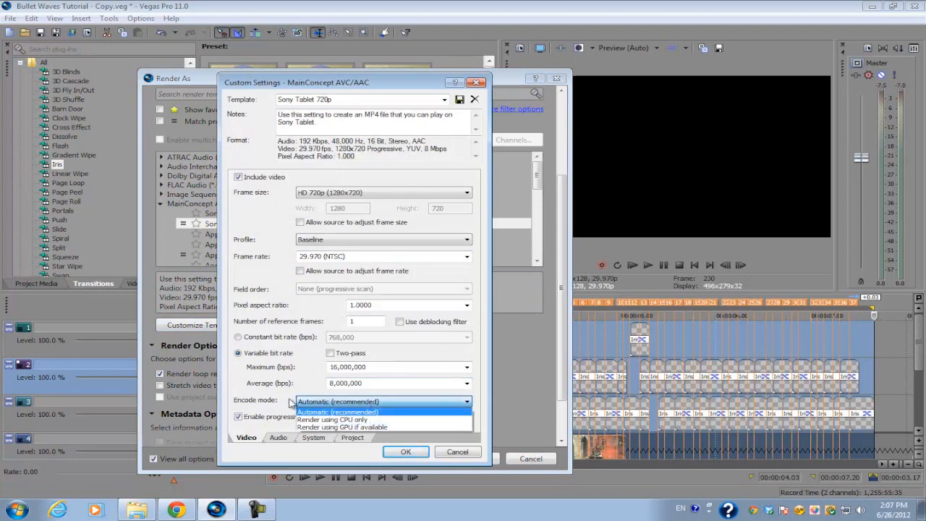
mouse_move(333, 420)
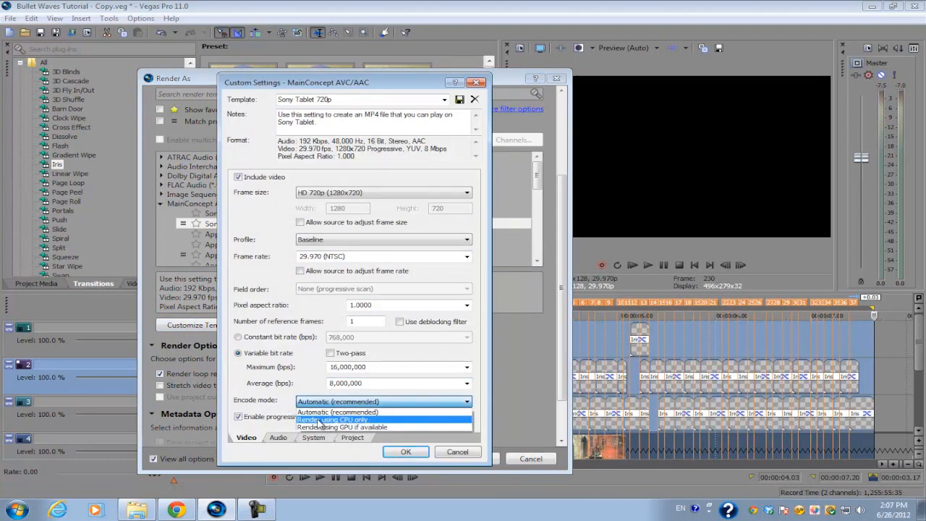
click(333, 420)
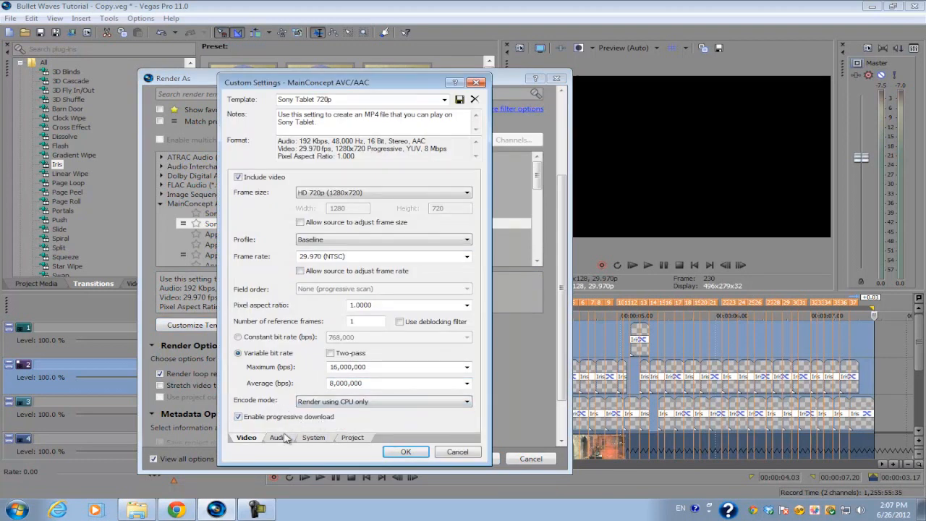
click(278, 437)
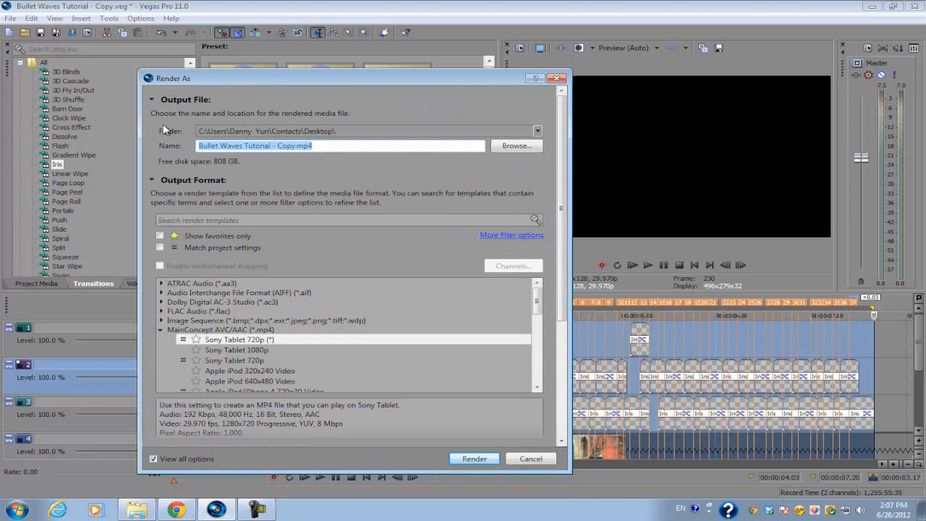
Name the output 'Bullet Waves Composite' and start the render
text(Bullet W)
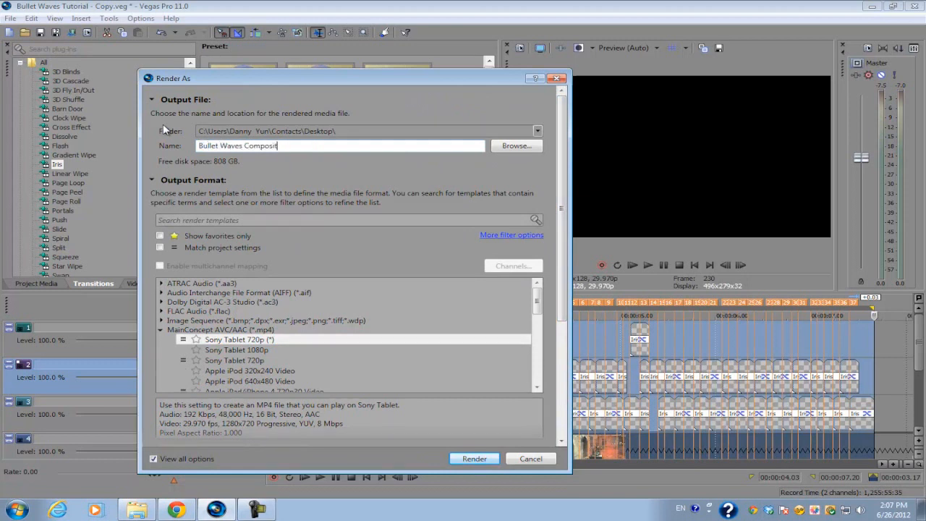
click(474, 458)
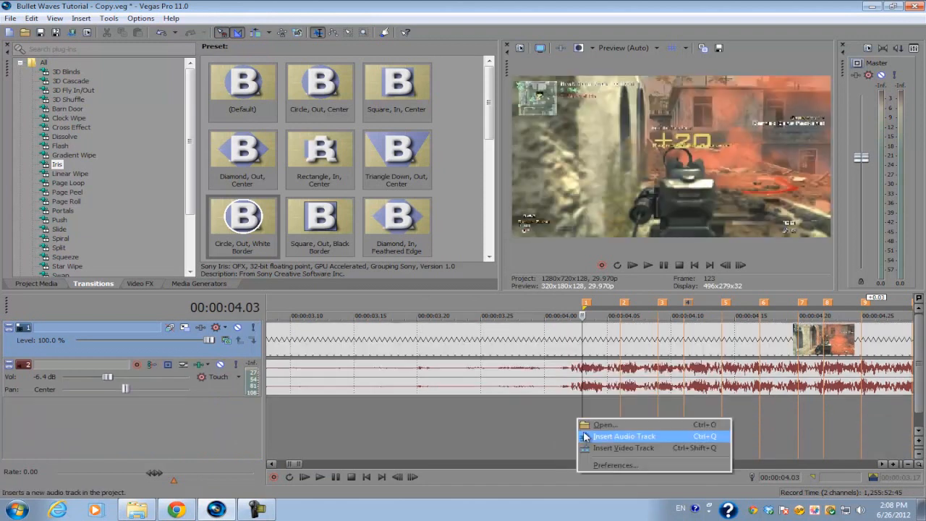
Add a new video track and pick the rendered Bullet Waves Composite file from the desktop
click(624, 435)
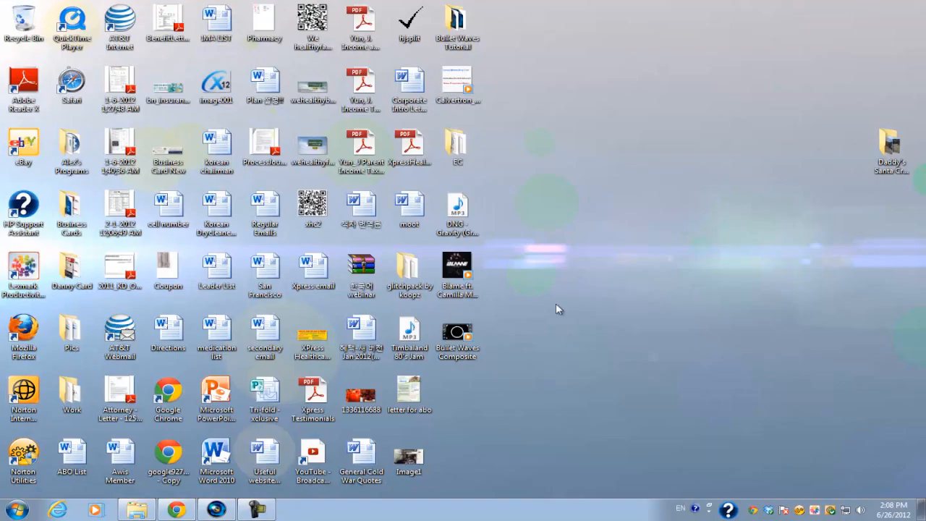
click(220, 510)
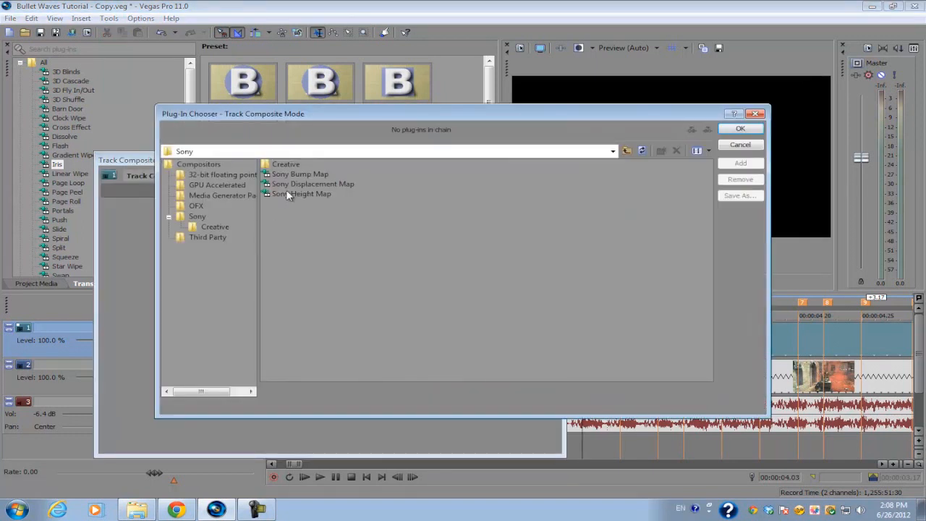
Select Sony Height Map in the Plug-In Chooser and apply it to the track
click(301, 193)
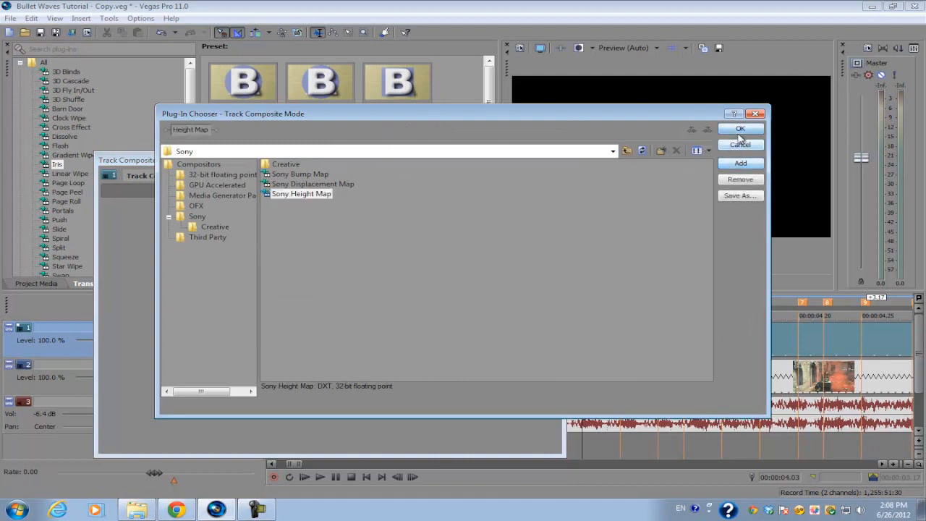
click(740, 128)
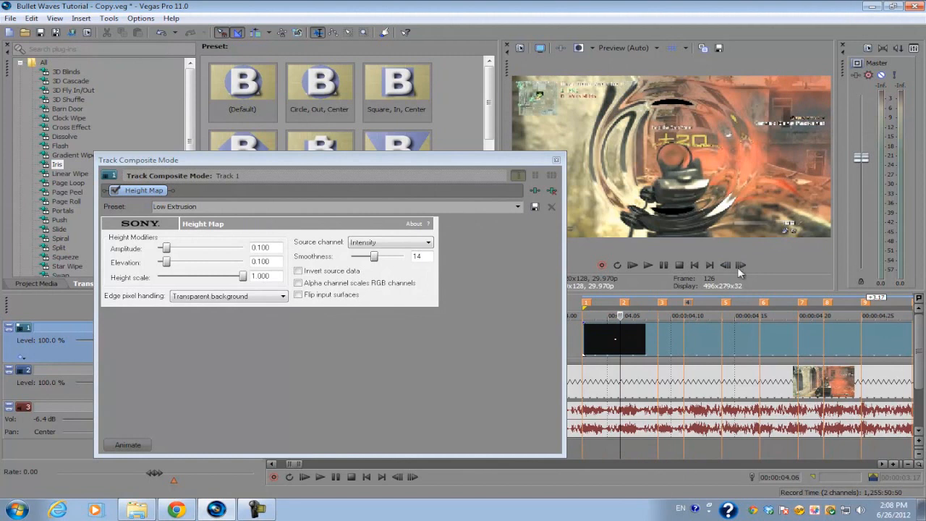
Set edge pixels to 'Wrap pixels around', zero Elevation and Amplitude, and show the Animate keyframe timeline
click(741, 264)
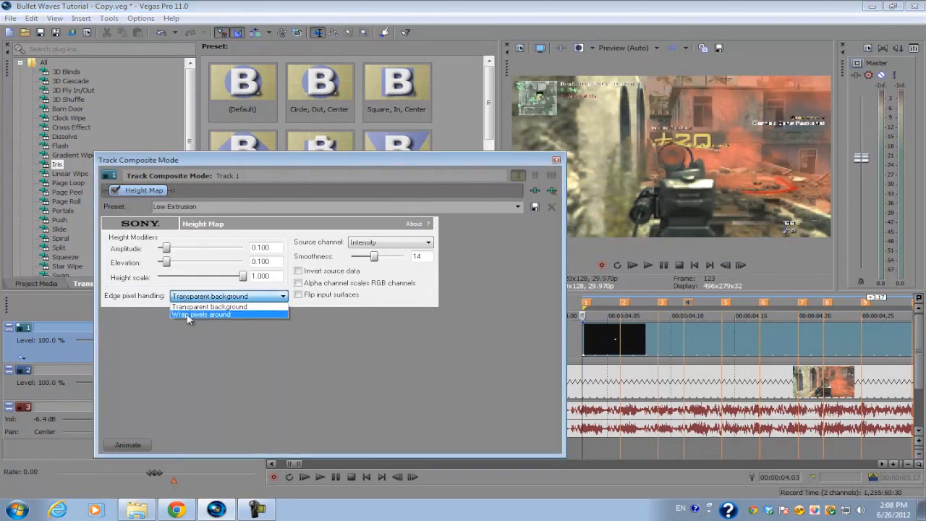
click(200, 314)
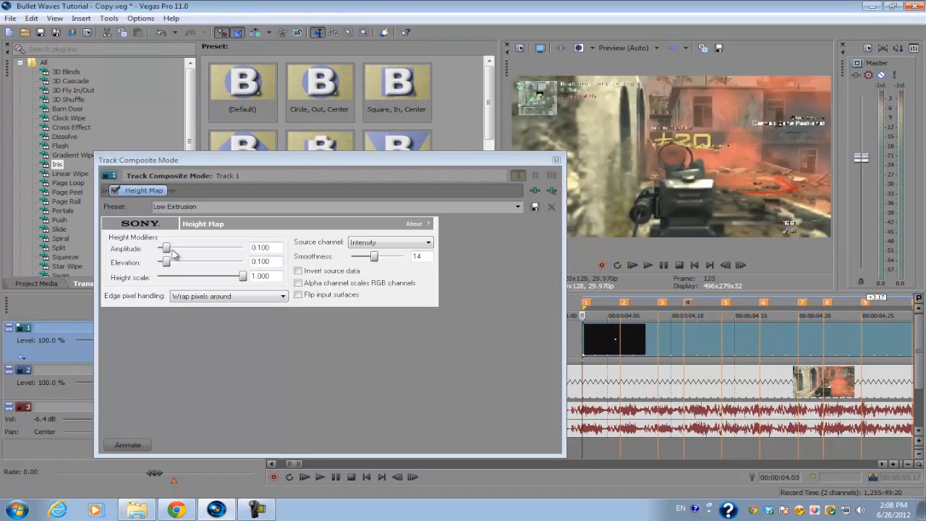
drag(166, 262, 158, 262)
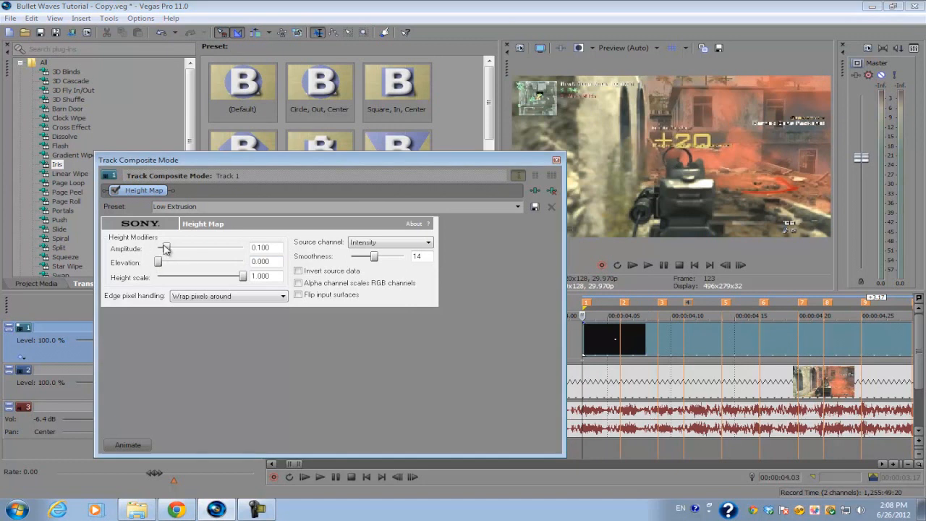
drag(158, 262, 188, 262)
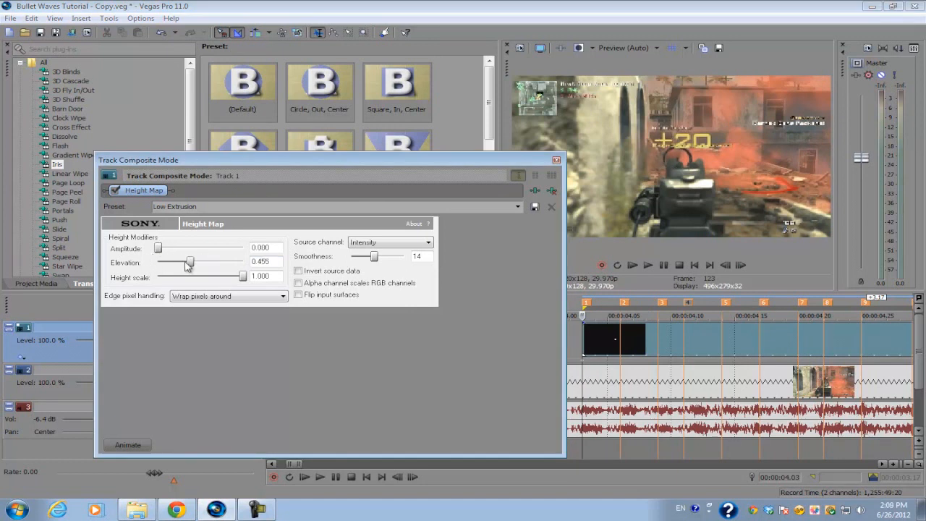
drag(188, 262, 158, 250)
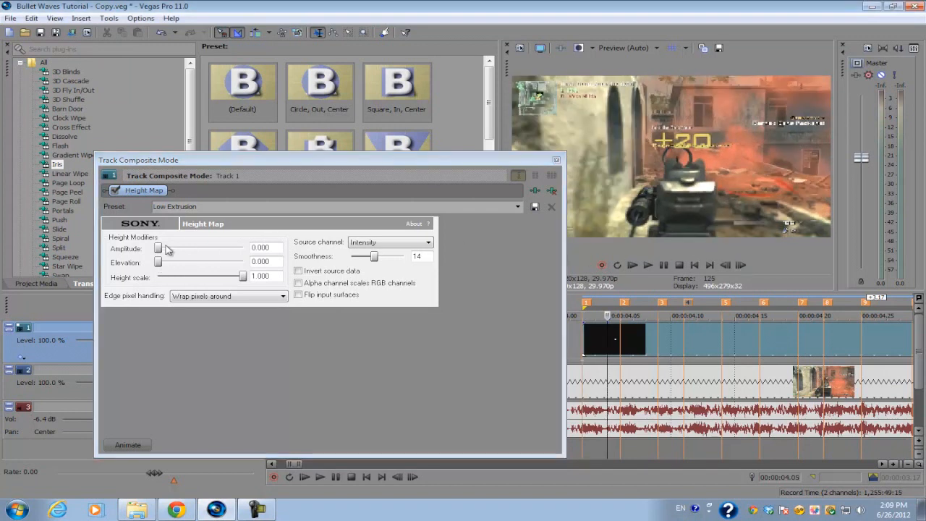
drag(158, 248, 165, 248)
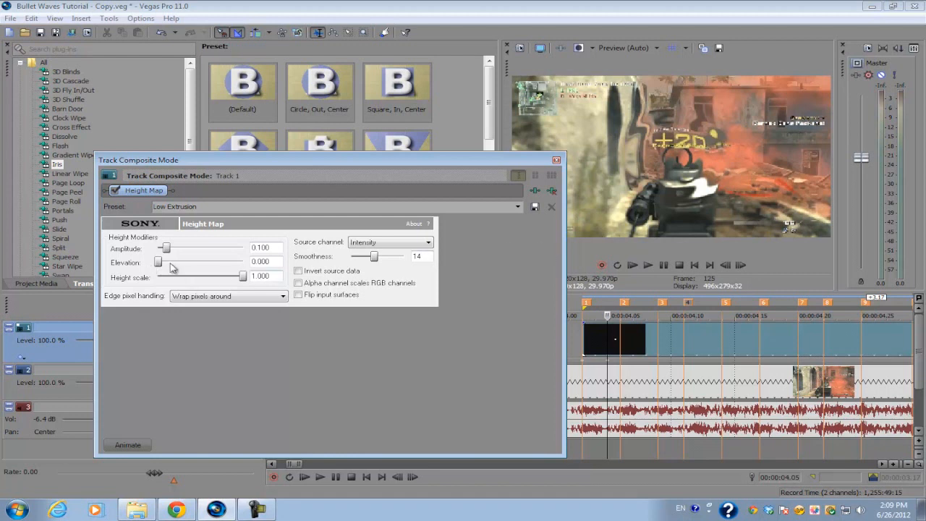
mouse_move(244, 285)
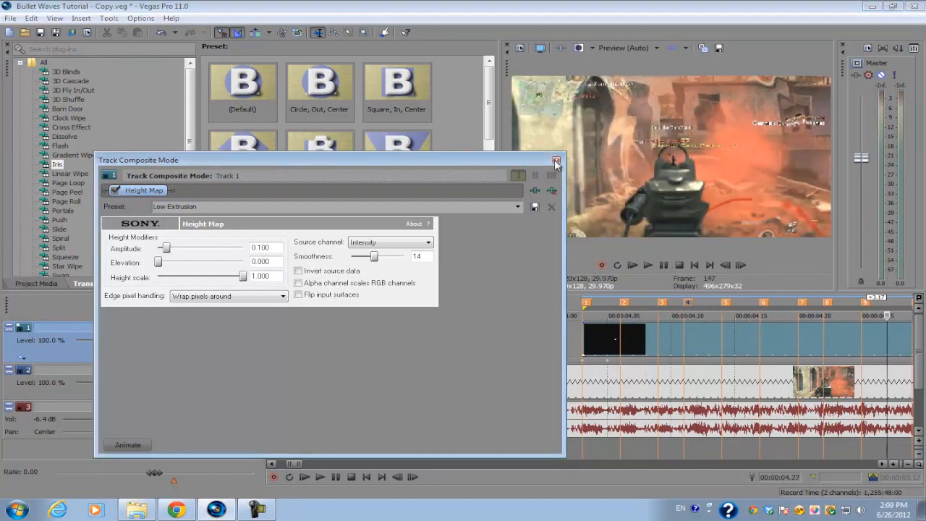
click(557, 160)
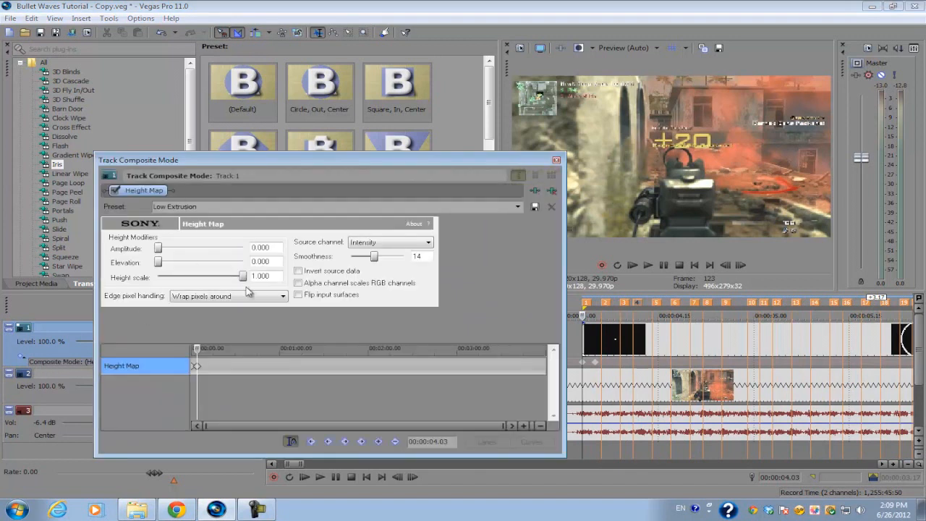
Drag the Height Map smoothness down to 8 and close the Track Composite Mode window
drag(378, 257, 374, 256)
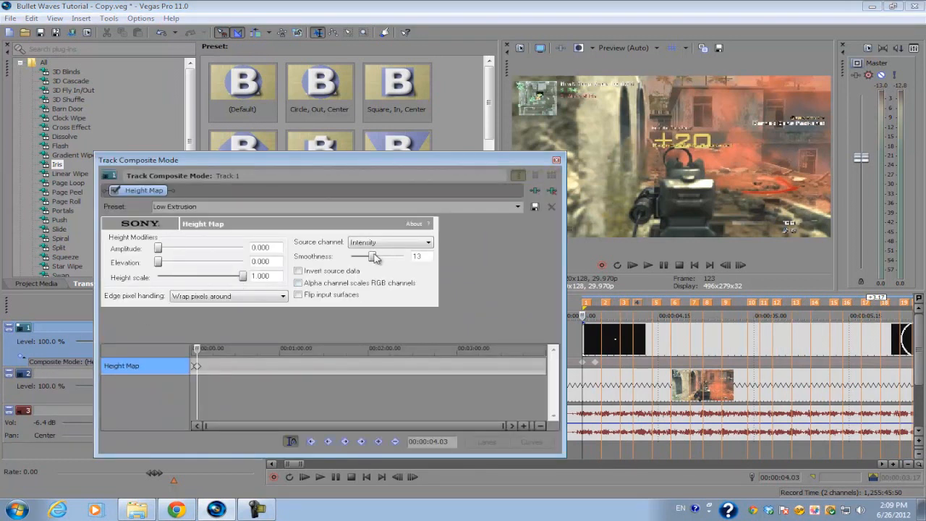
drag(377, 257, 367, 256)
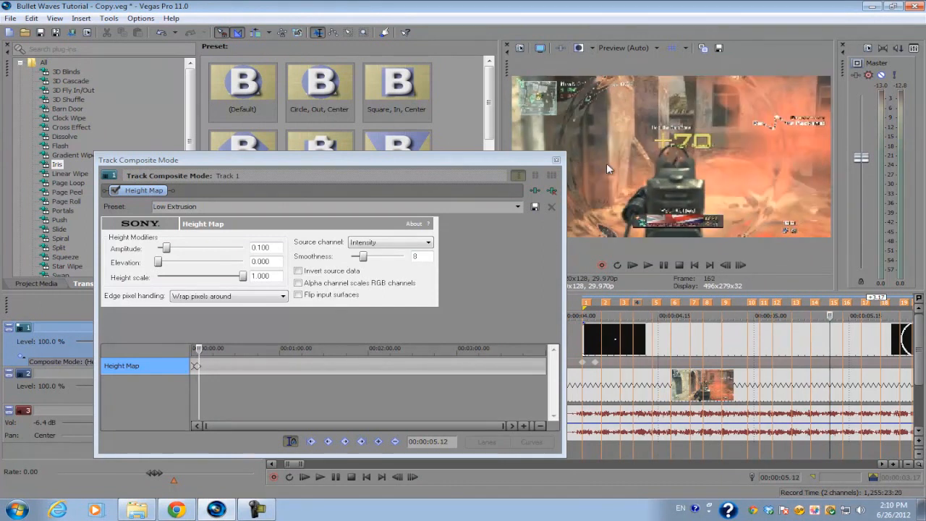
click(552, 207)
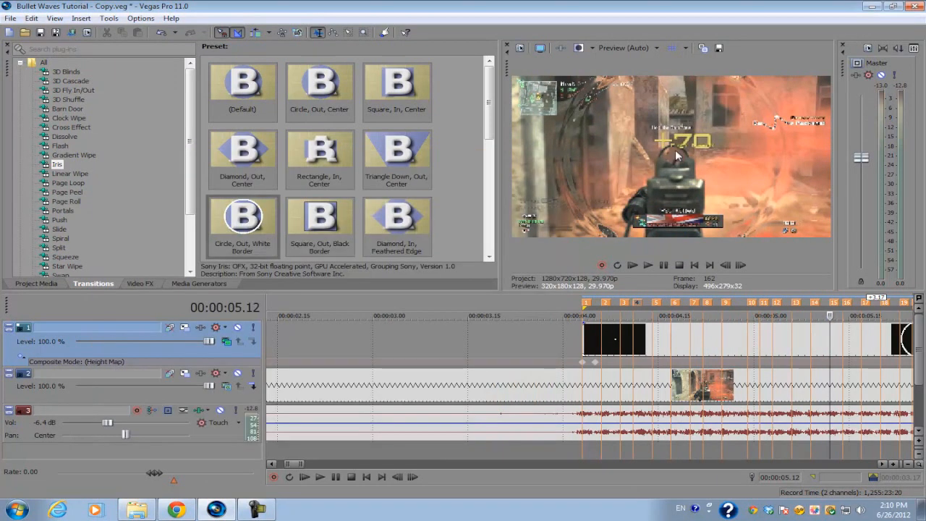
mouse_move(662, 214)
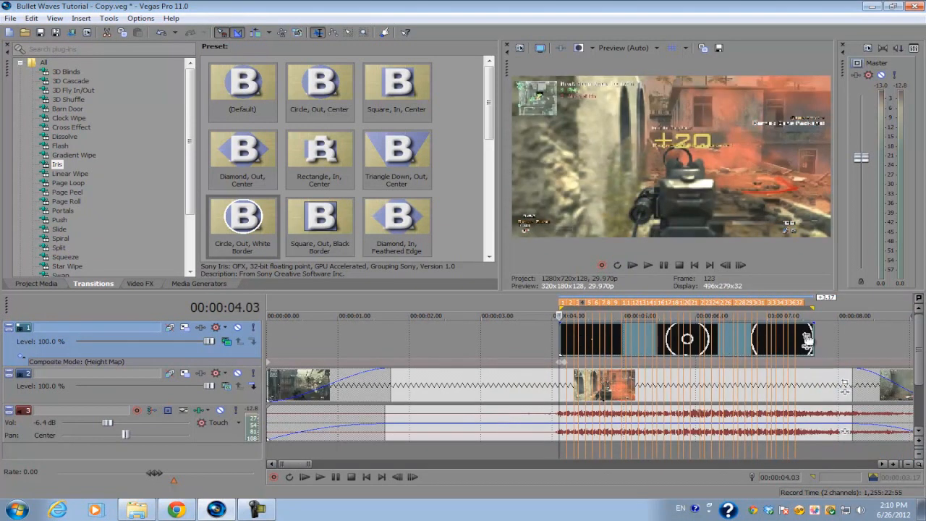
Draw a triangular Pan/Crop mask around the gun and set its mode to Negative
click(805, 335)
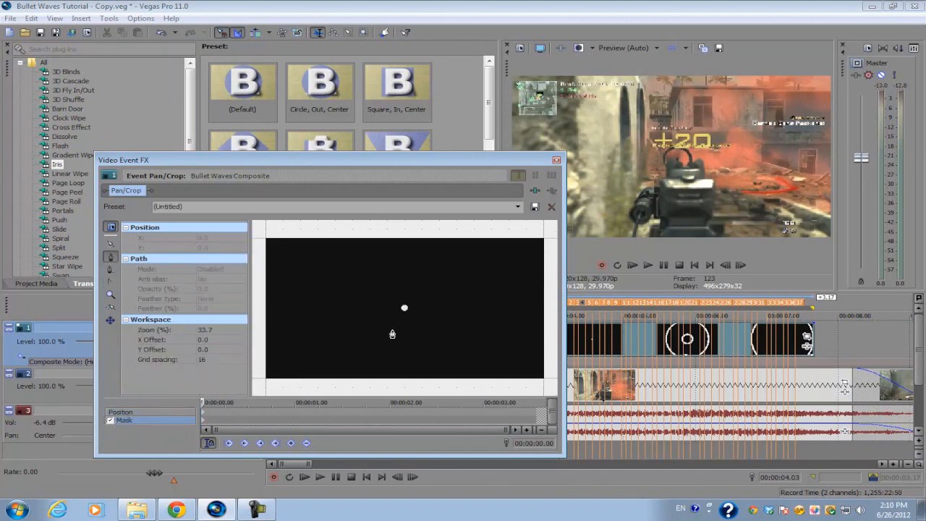
drag(404, 308, 340, 387)
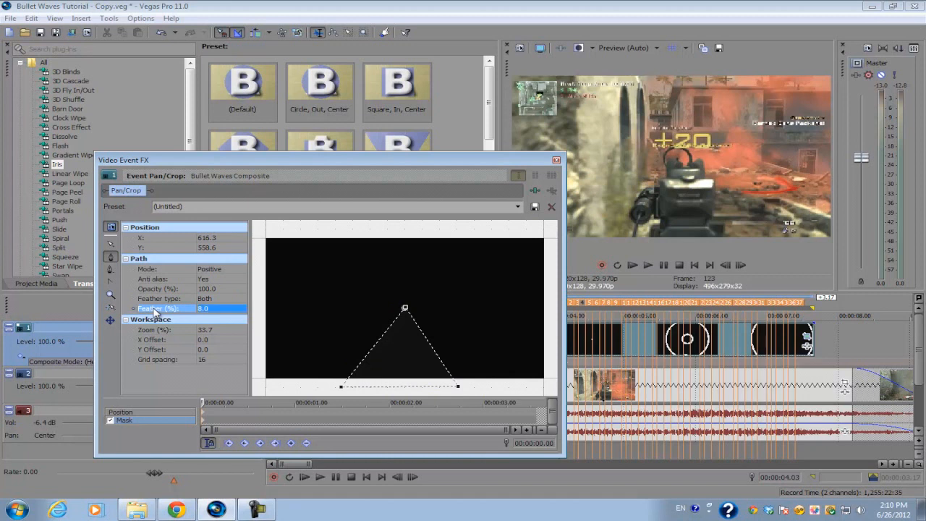
click(551, 207)
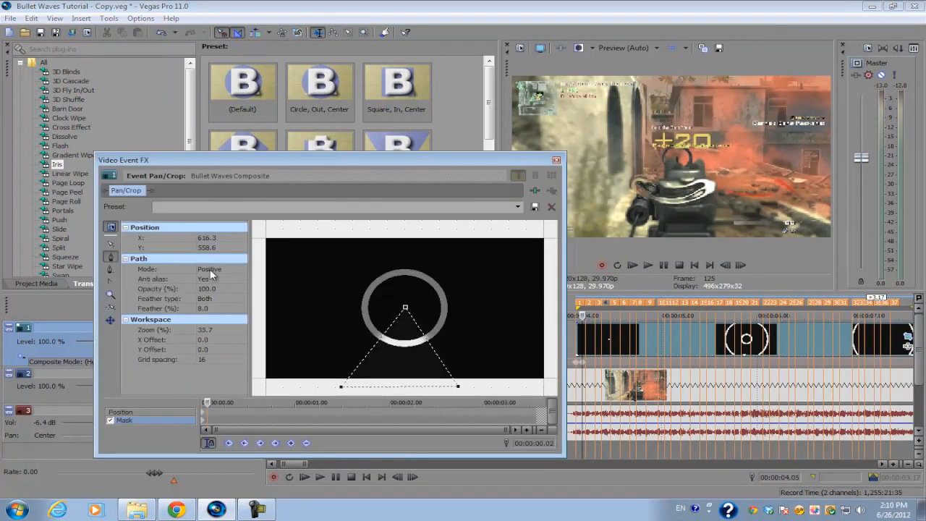
click(239, 268)
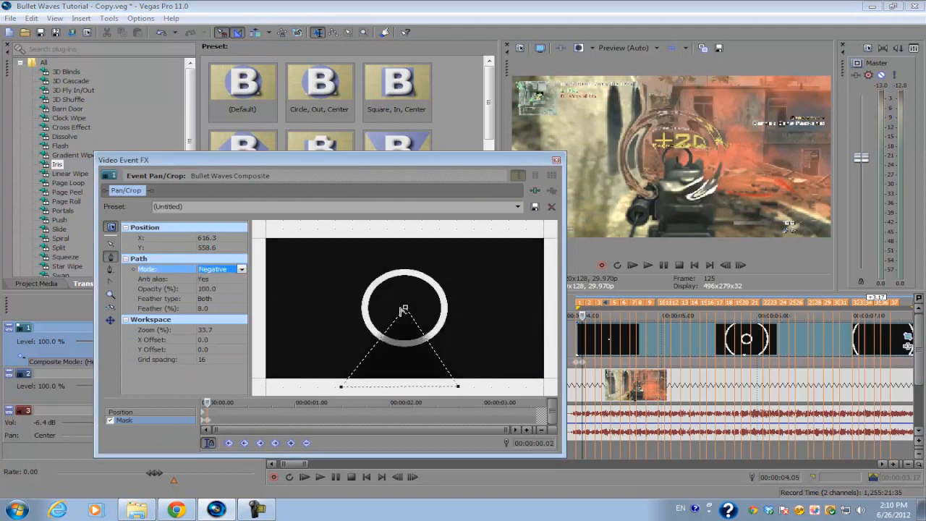